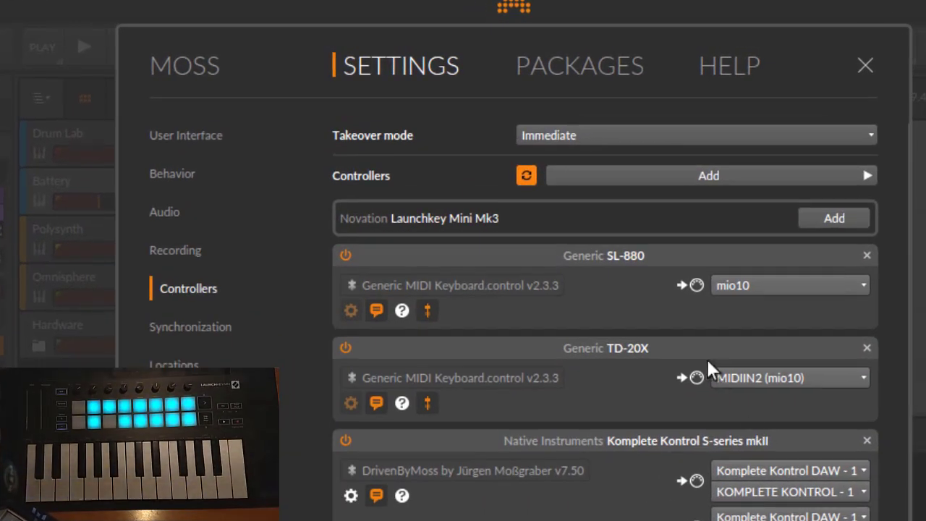
pyautogui.moveTo(707, 229)
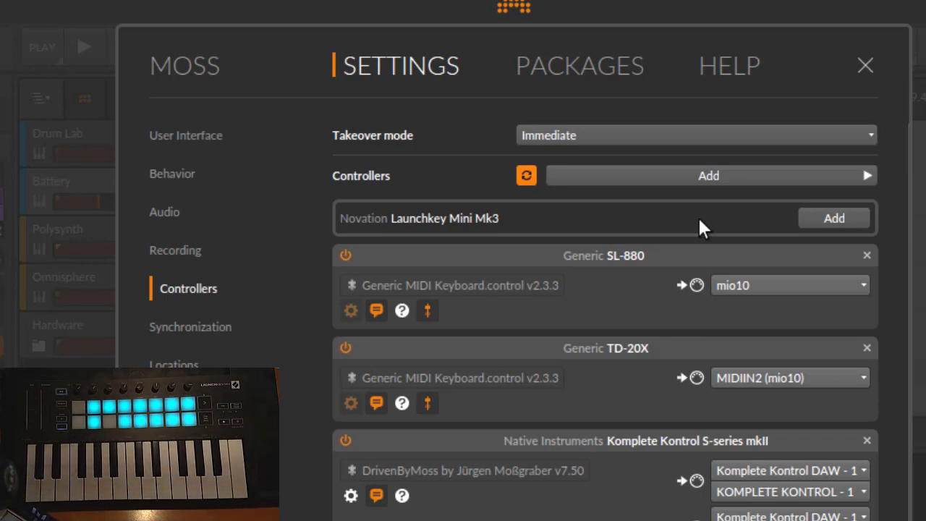
pyautogui.moveTo(485, 191)
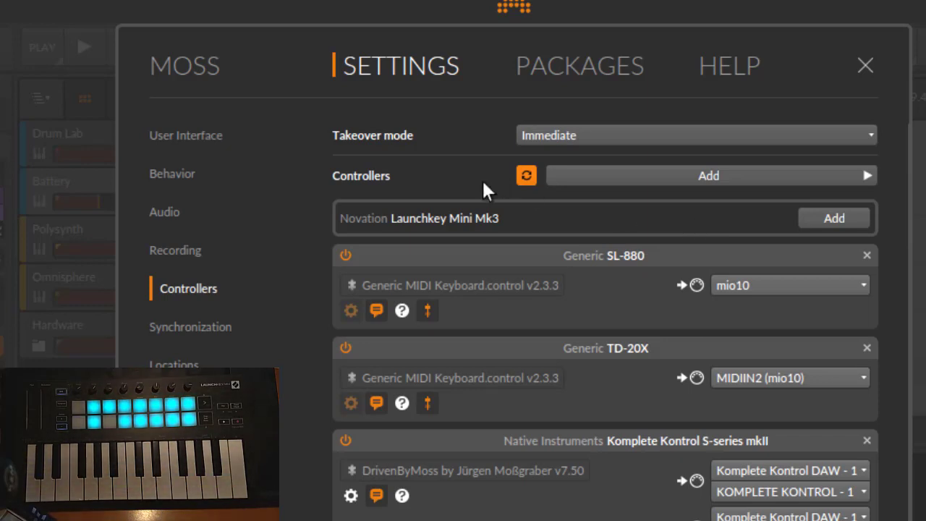
pyautogui.moveTo(586, 223)
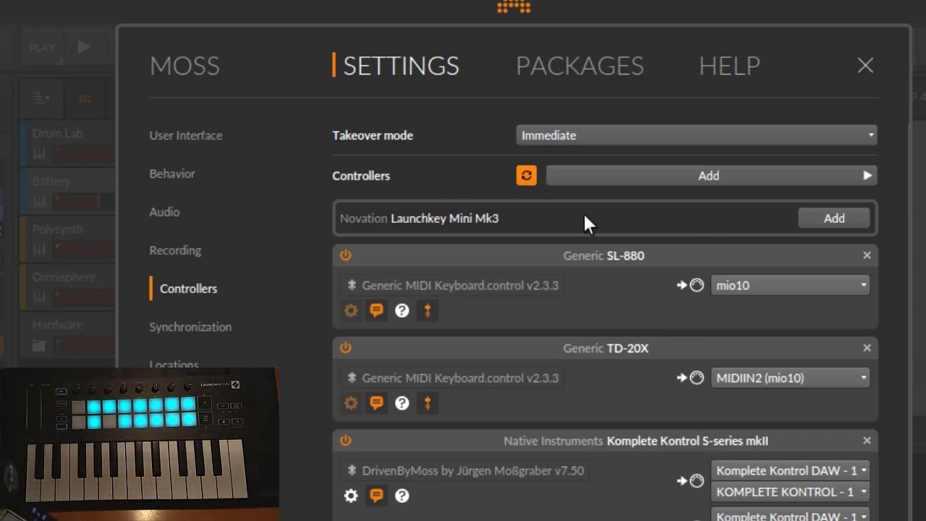
# - Add the Novation Launchkey Mini Mk3 controller and check its DrivenByMoss MIDI in/out ports
pyautogui.click(833, 217)
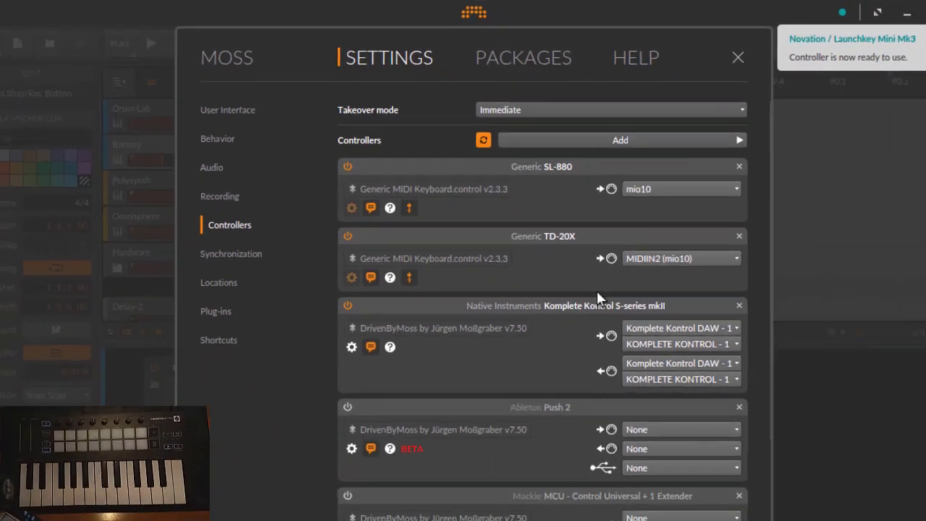
pyautogui.scroll(-3)
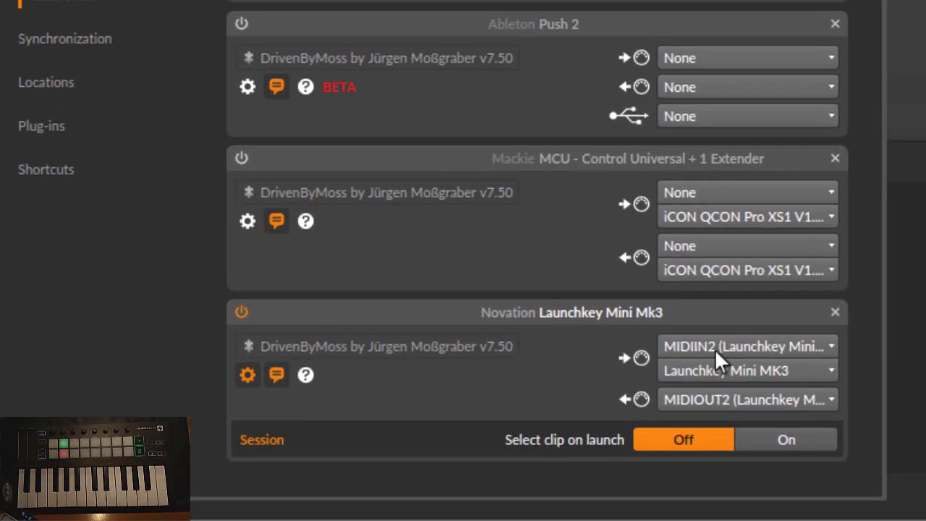
pyautogui.moveTo(727, 355)
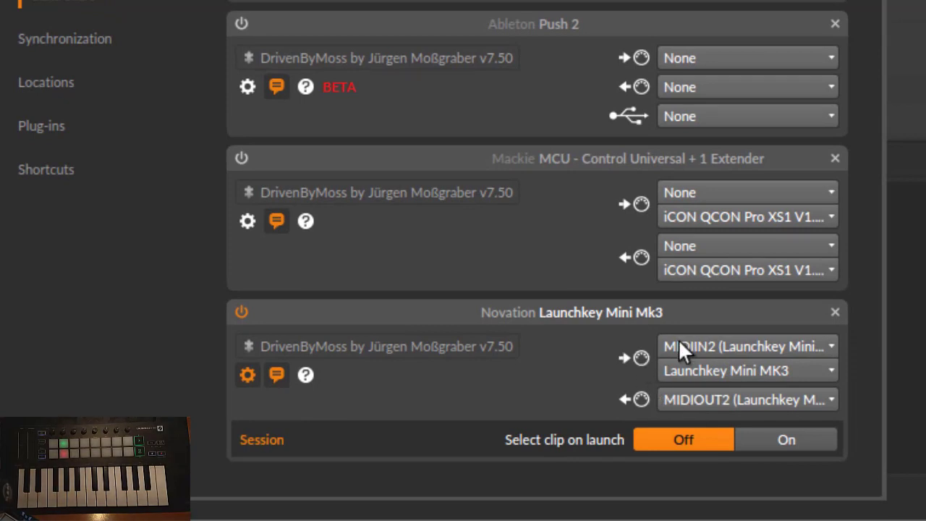
pyautogui.moveTo(742, 384)
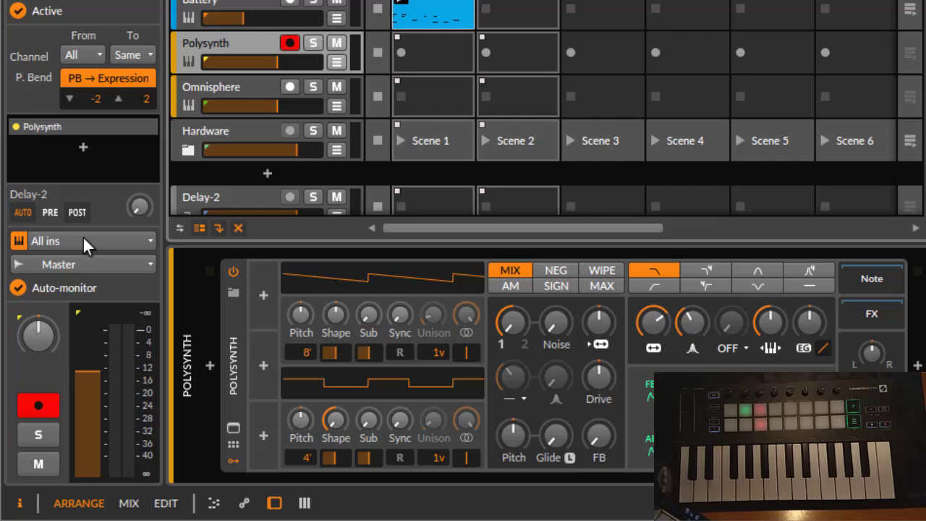
# - Show the Polysynth track's note input choices, listing the Launchkey Mini Mk3 Pads source
pyautogui.click(81, 240)
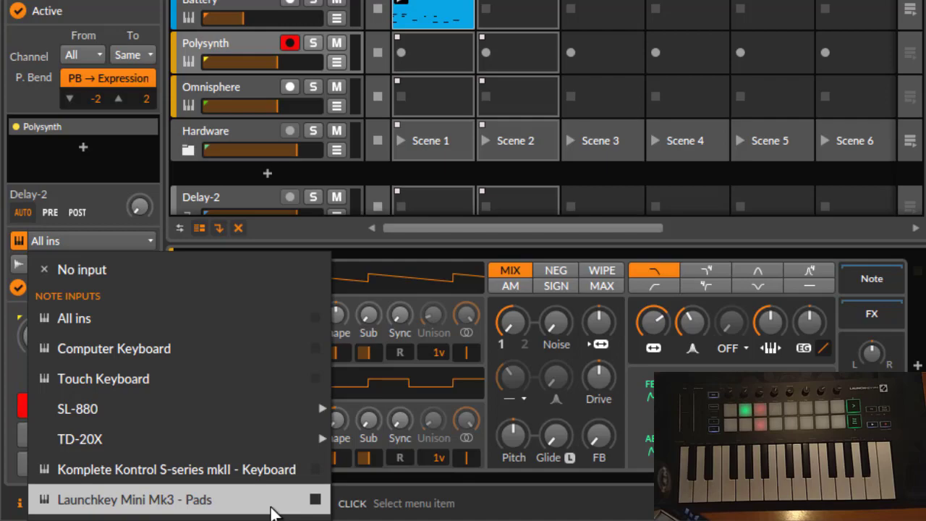
pyautogui.click(133, 500)
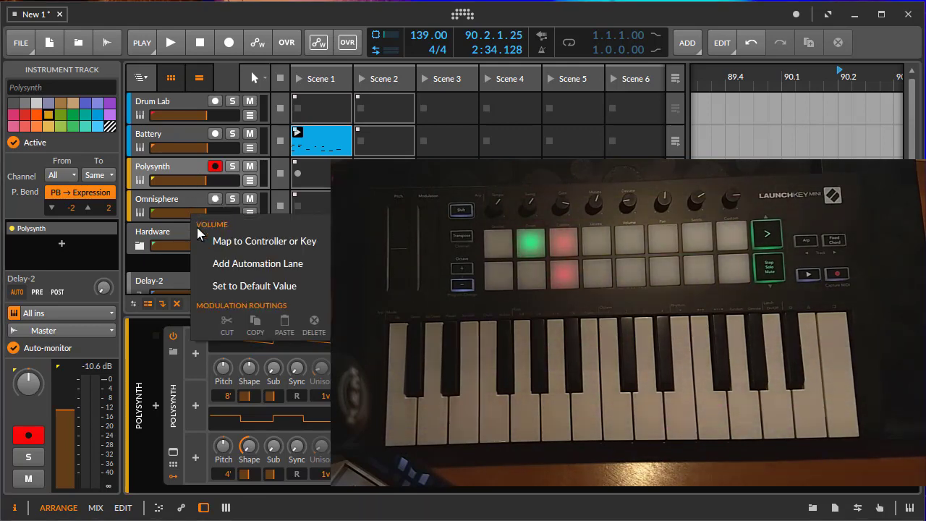
pyautogui.click(264, 240)
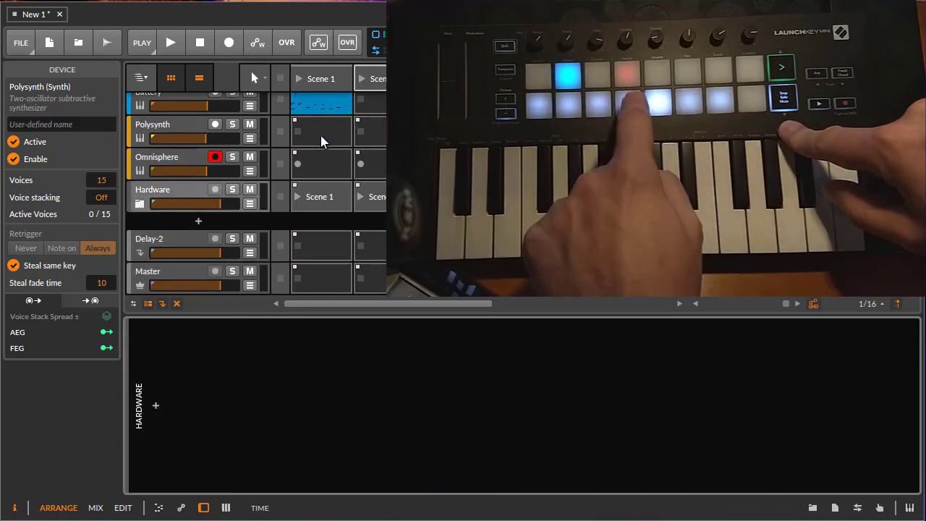
# - Select the Hardware track so its empty device chain shows in the lower panel
pyautogui.click(322, 141)
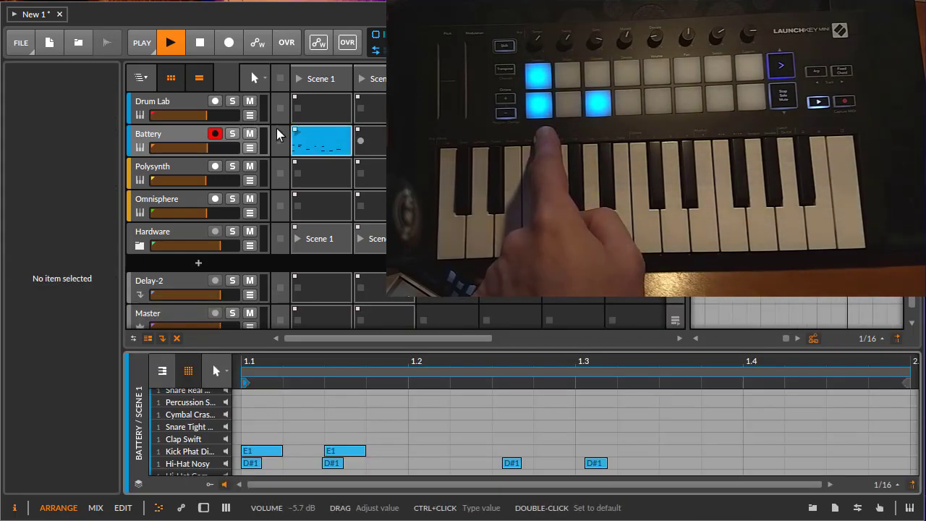
# - Record a new Battery clip in Scene 2 and step-enter a kick on every quarter note
pyautogui.click(322, 140)
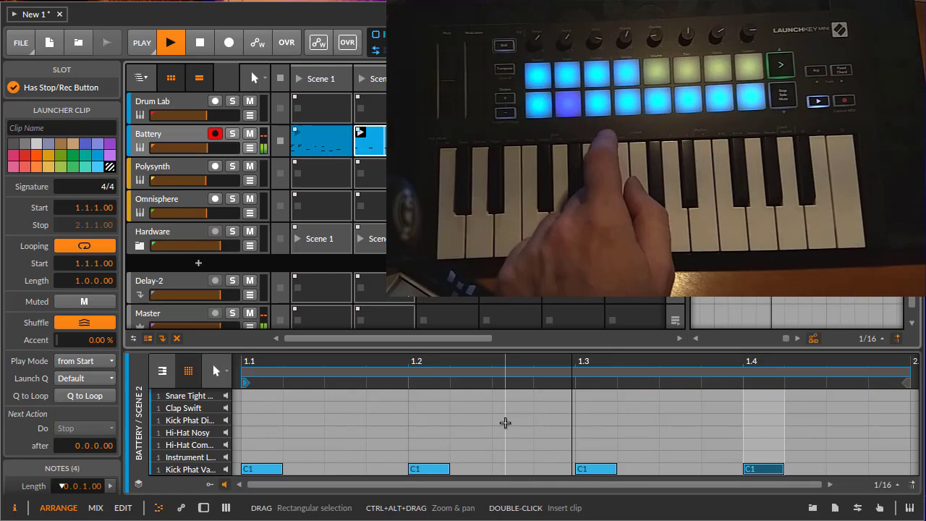
pyautogui.click(348, 41)
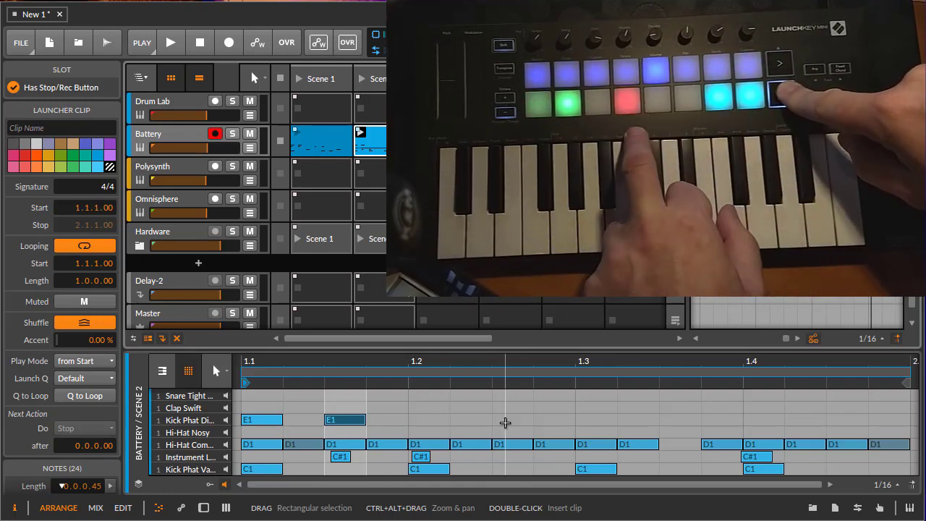
# - Add hi-hats across the bar plus extra percussion and kick hits to the Scene 2 clip
pyautogui.click(171, 42)
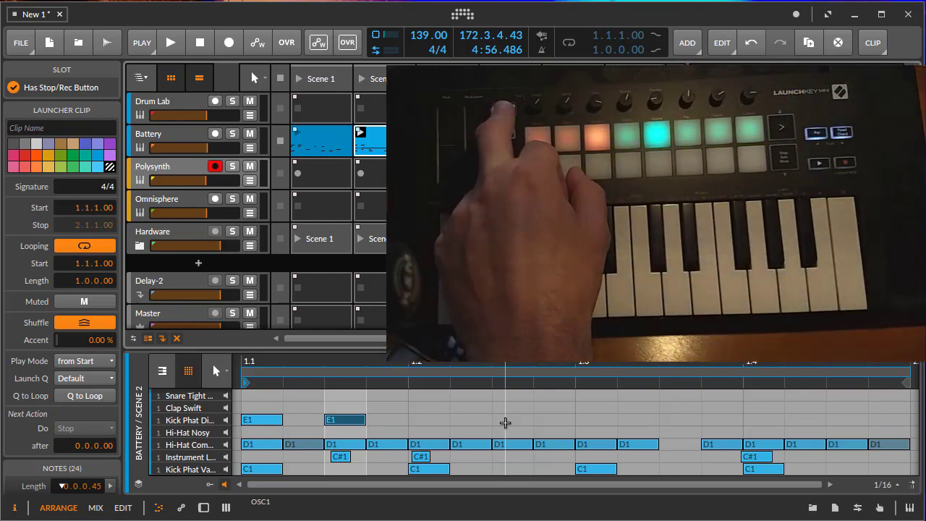
# - Start playback of the finished beat and enable transport recording
pyautogui.click(170, 42)
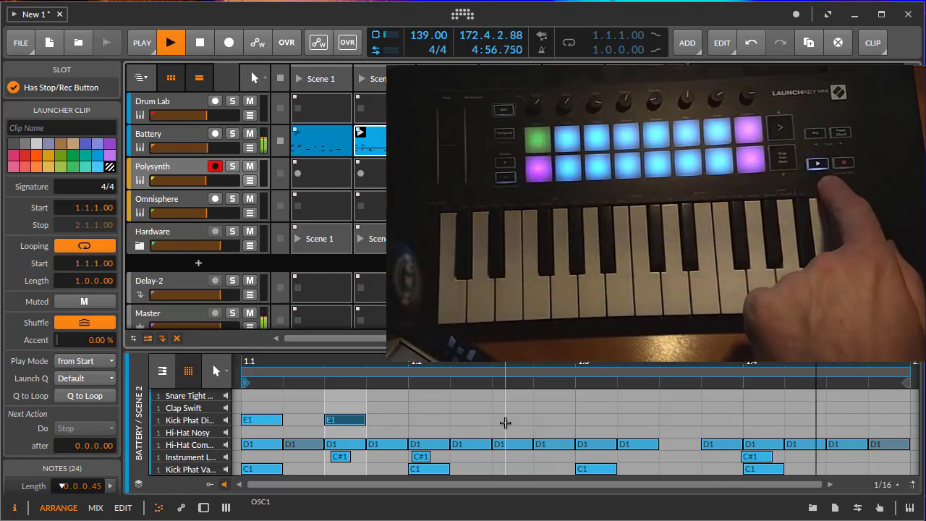
pyautogui.click(229, 42)
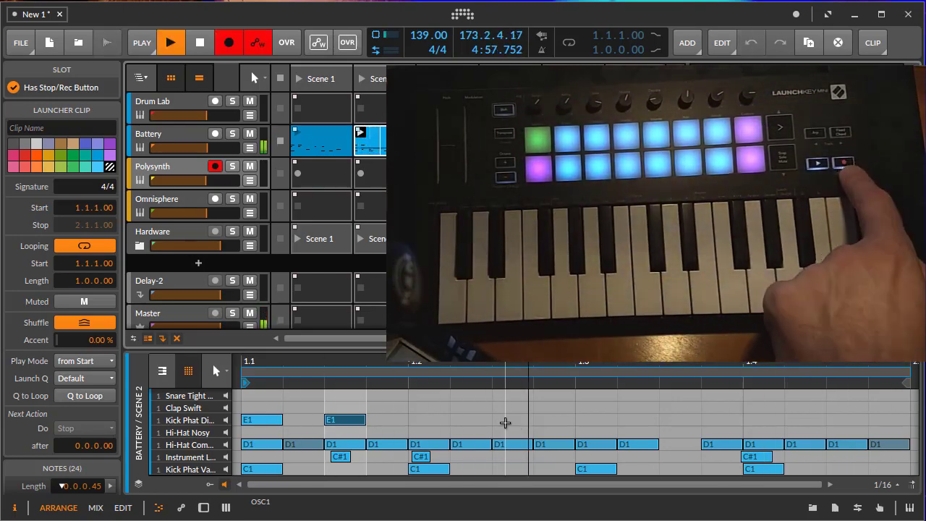